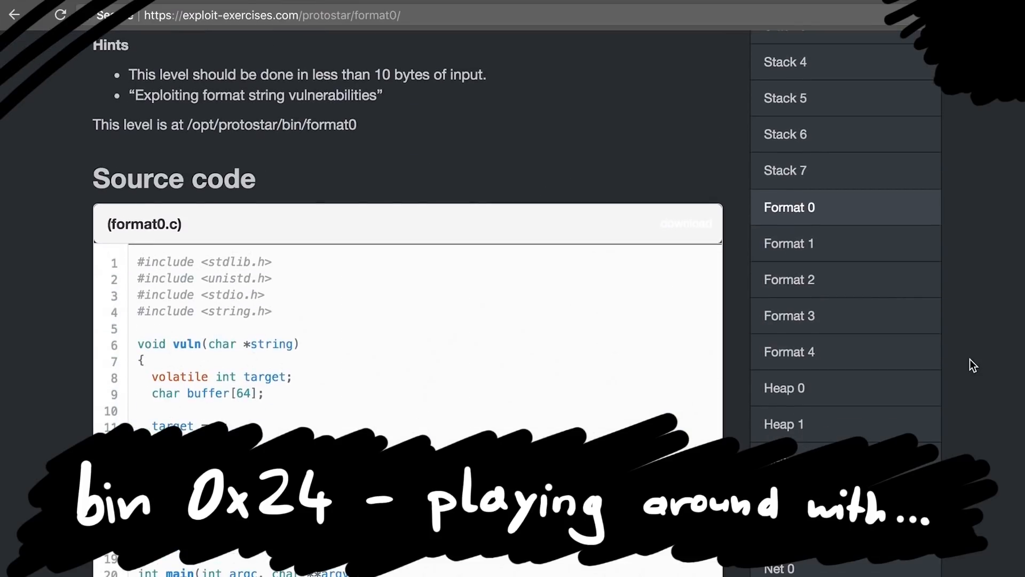
Scroll down the reddit thread to the comment linking the GitHub gist exploit
scroll(down, 3)
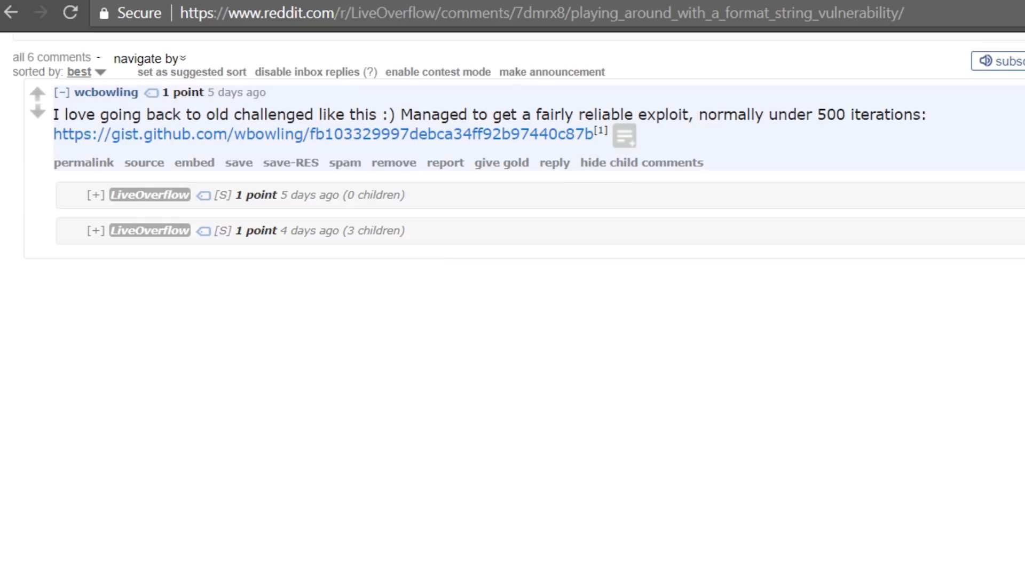
click(601, 130)
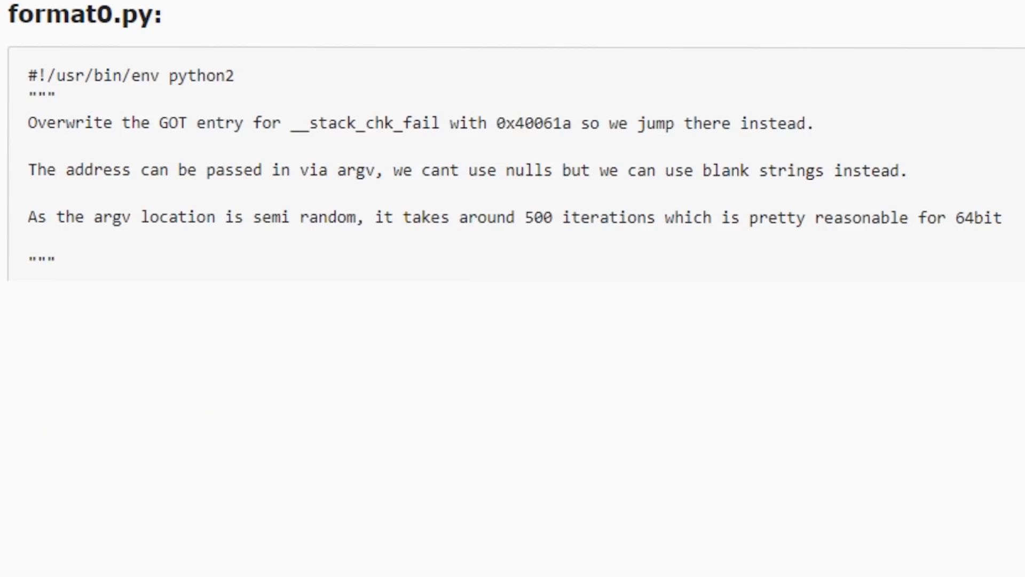
Scroll down the gist to reach the asciinema.org recording link
scroll(down, 3)
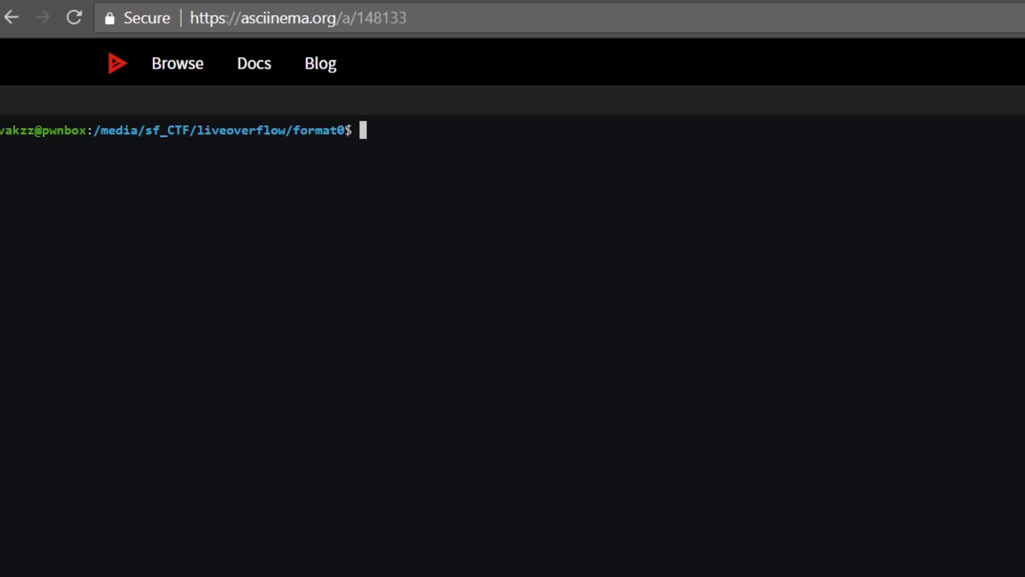
Watch the recorded session cat the format0 exploit files to the screen
text(cat format0.)
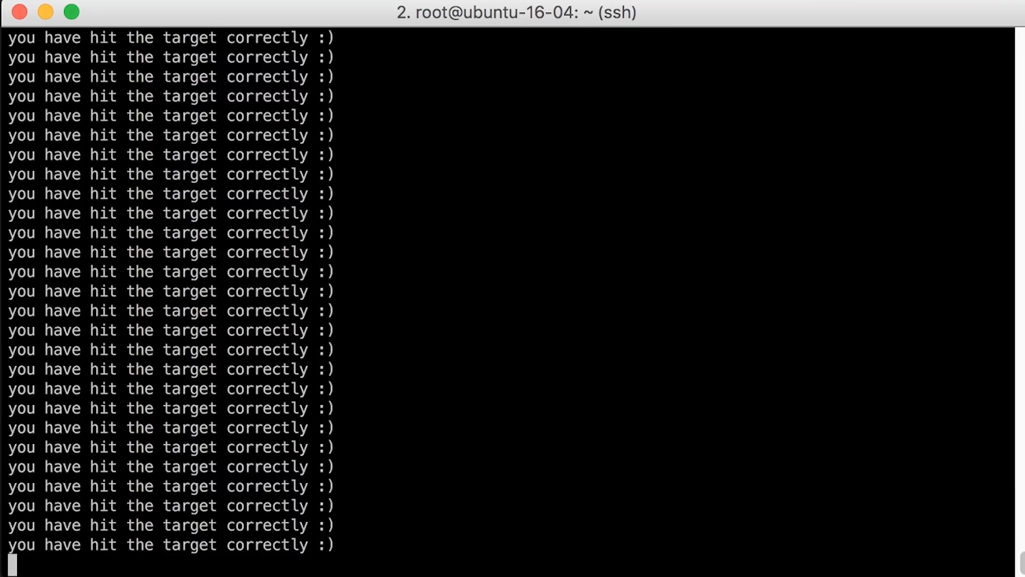
key(Return)
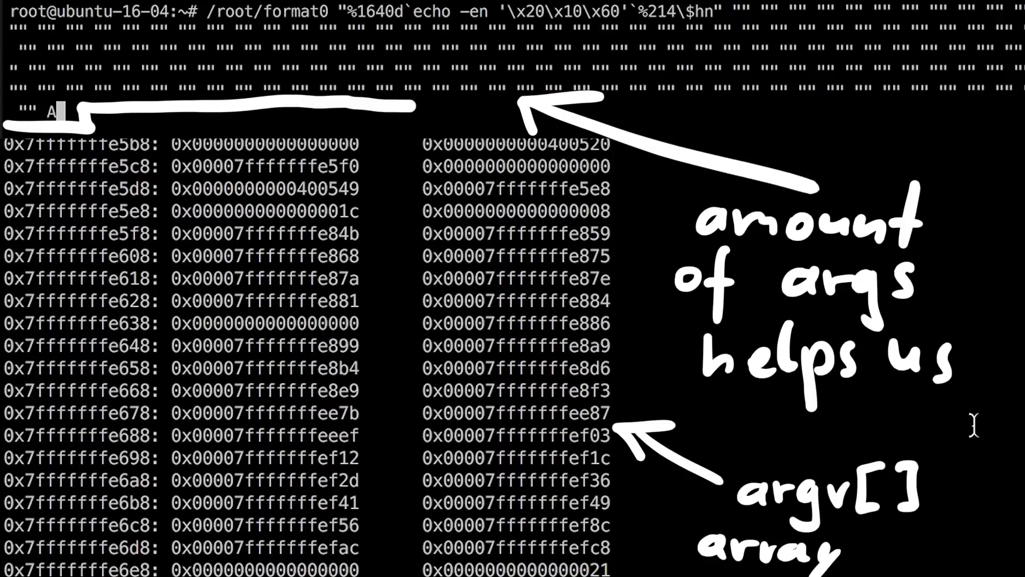
scroll(down, 3)
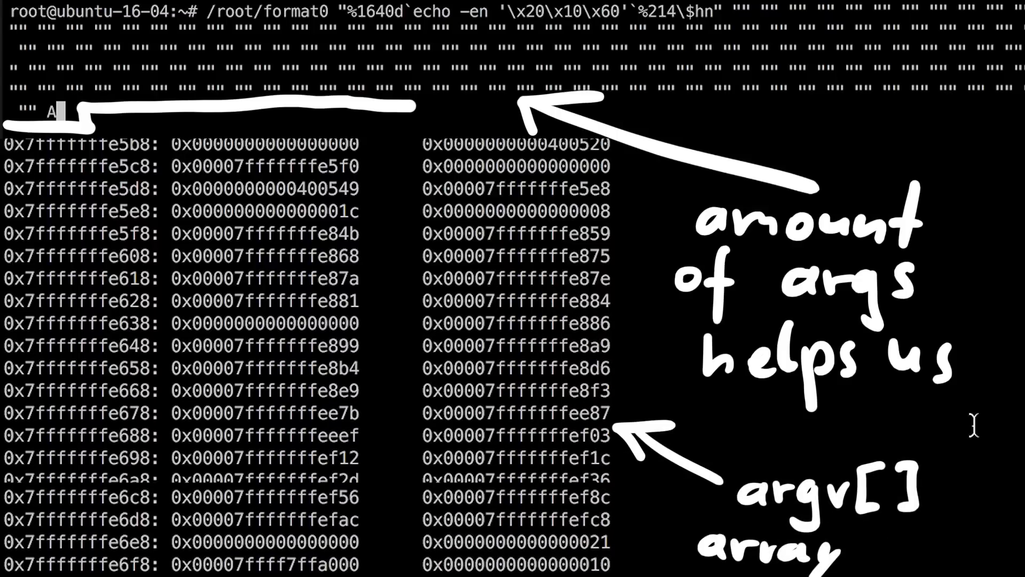
scroll(down, 3)
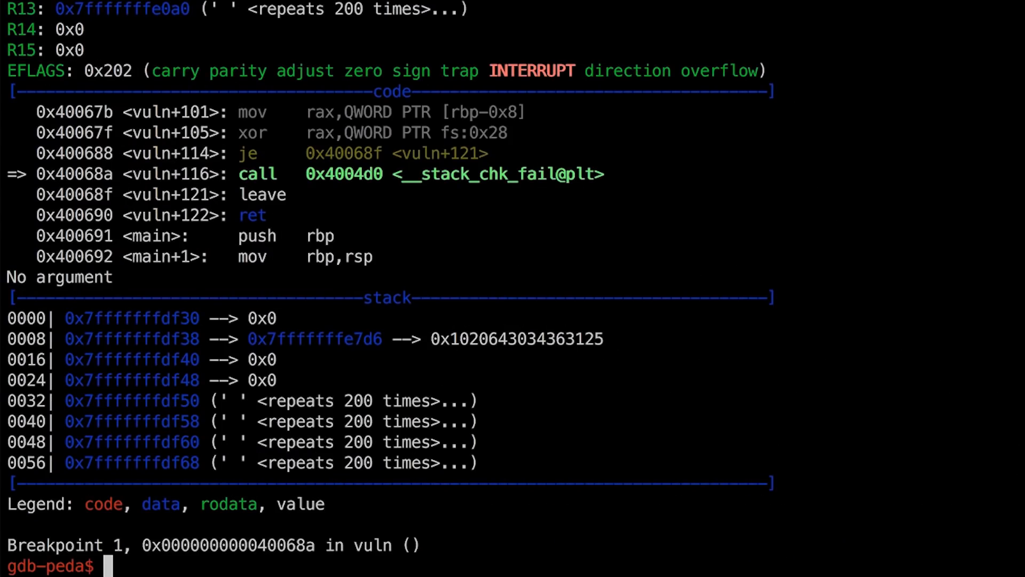
Dump the stack with x/32gx $rsp and read GOT entry 0x601020 back as 0x40066b
text(x/32gx $rsp)
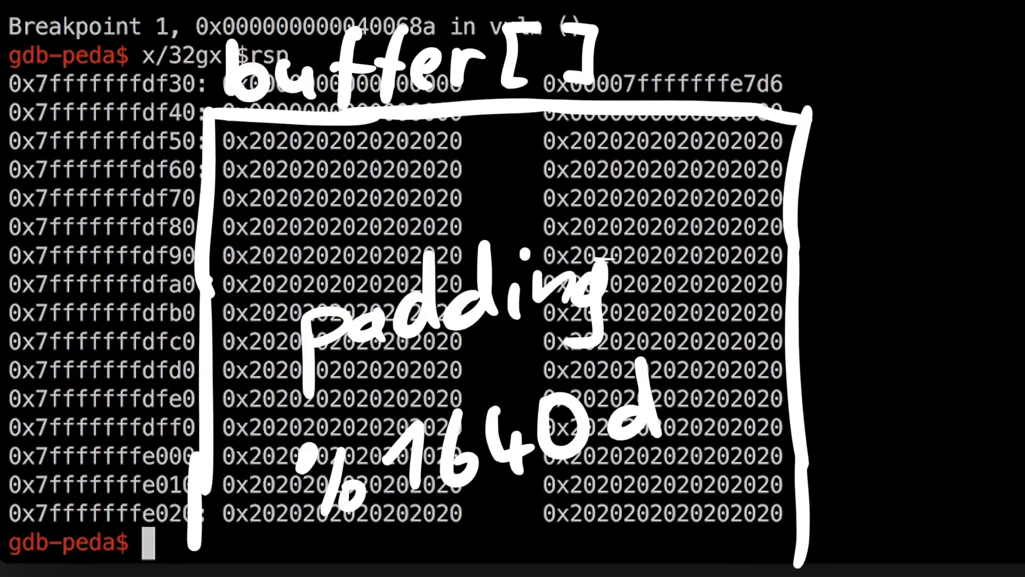
scroll(down, 3)
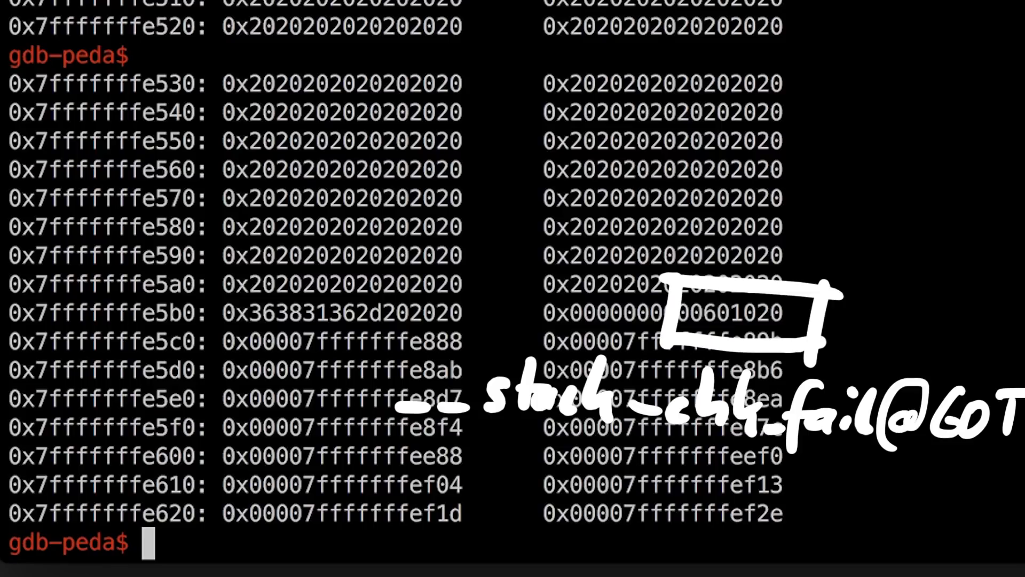
text(x/gx 0x0000000000601020)
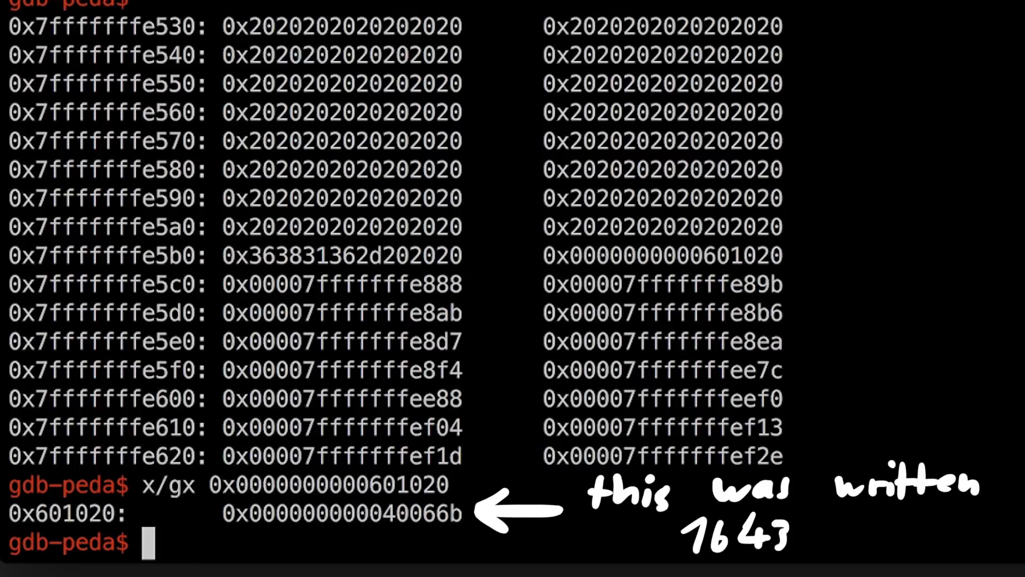
text(dis)
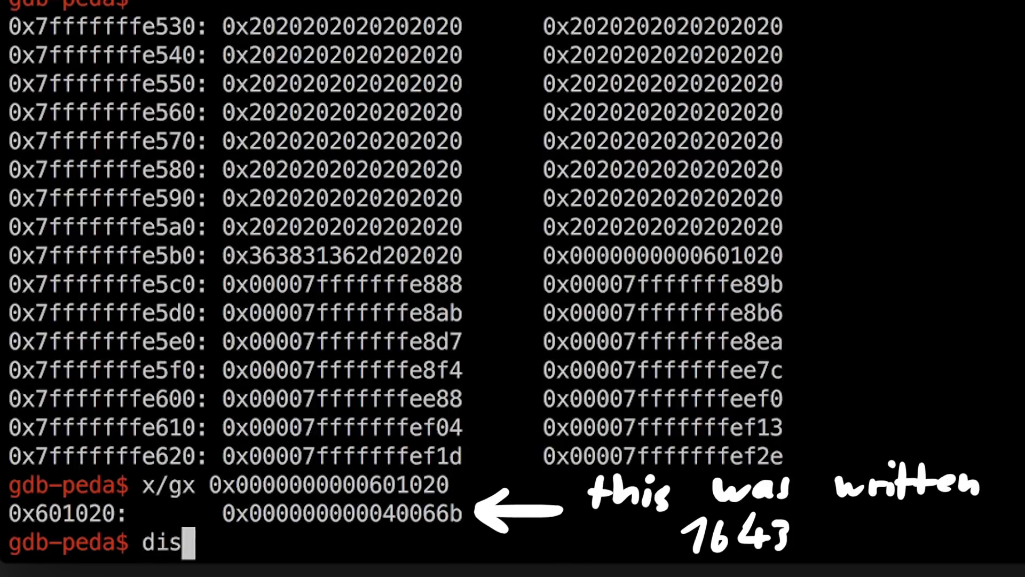
Disassemble vuln at 0x40066b and decode three instructions from that misaligned address with x/3i
text(assemble 0x000000000040066b)
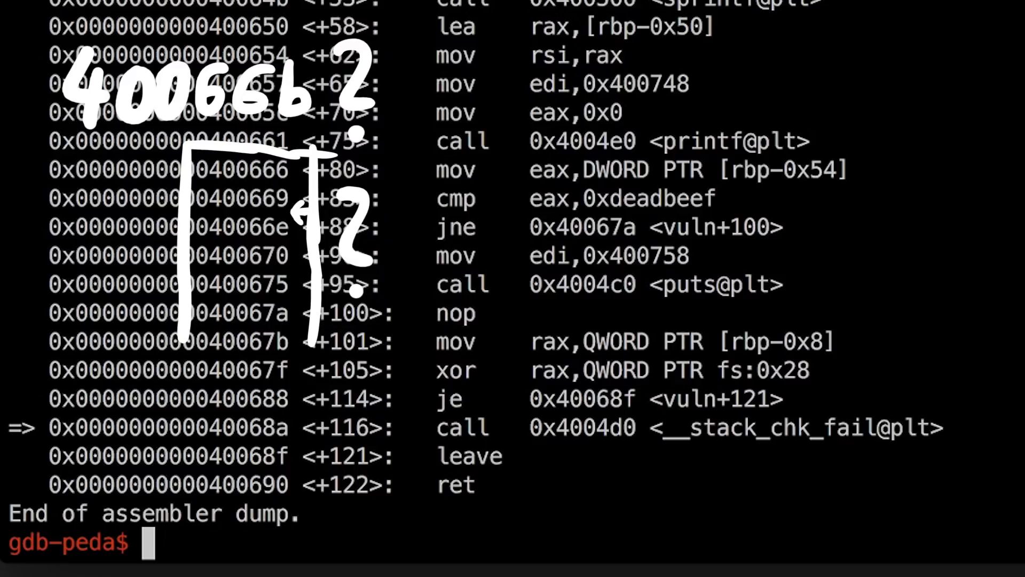
text(x/3i 0x000000000040066b)
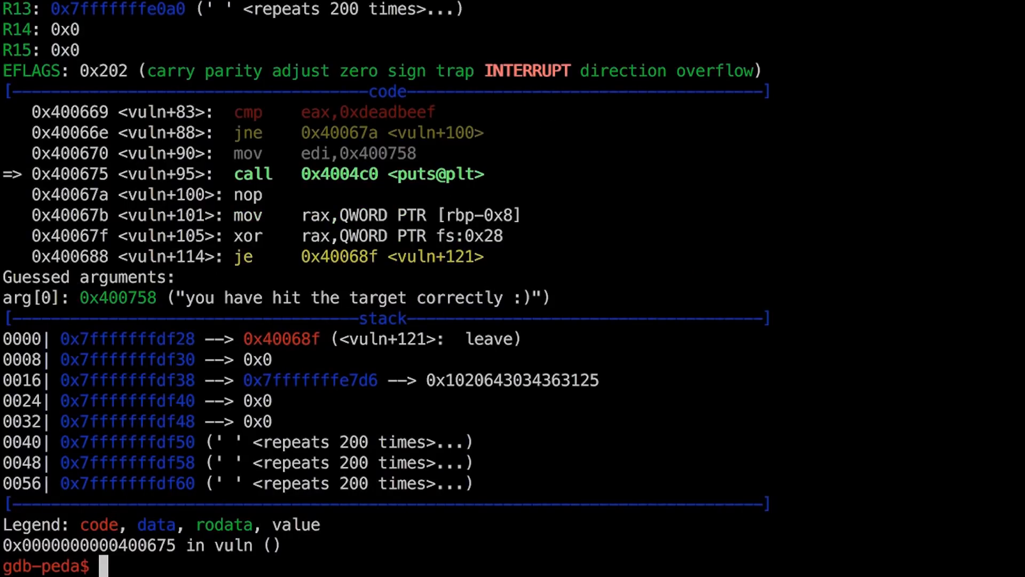
Continue execution so puts prints 'you have hit the target correctly :)'
text(c)
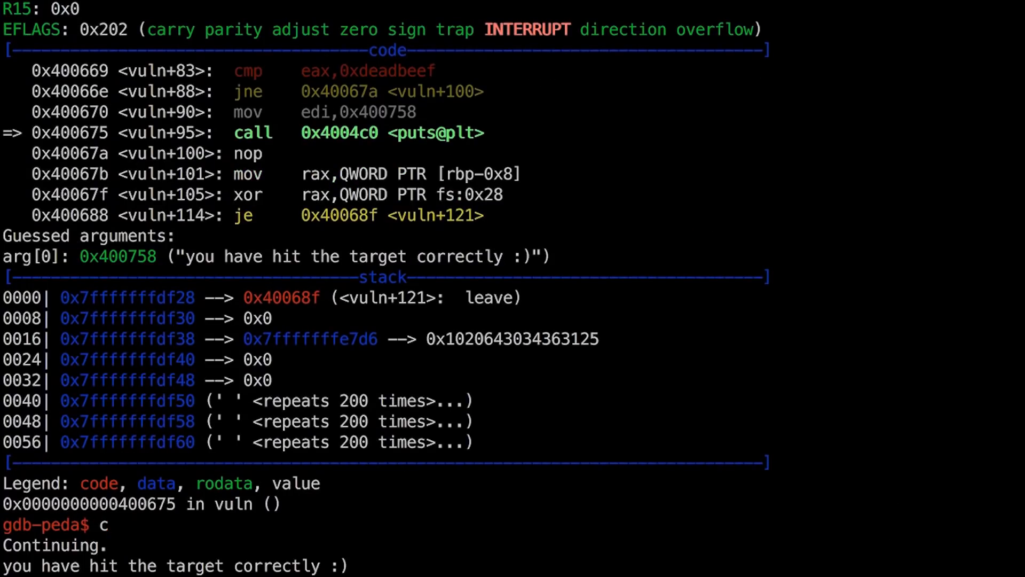